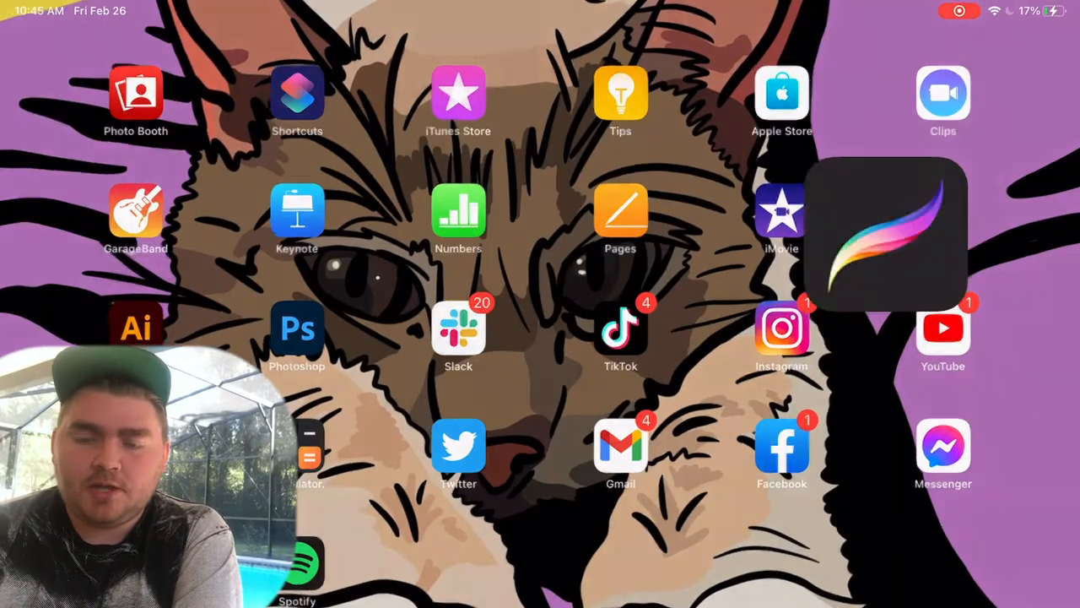
Open the fox-photo artwork in Procreate and draw a white guide stroke across the face.
click(885, 234)
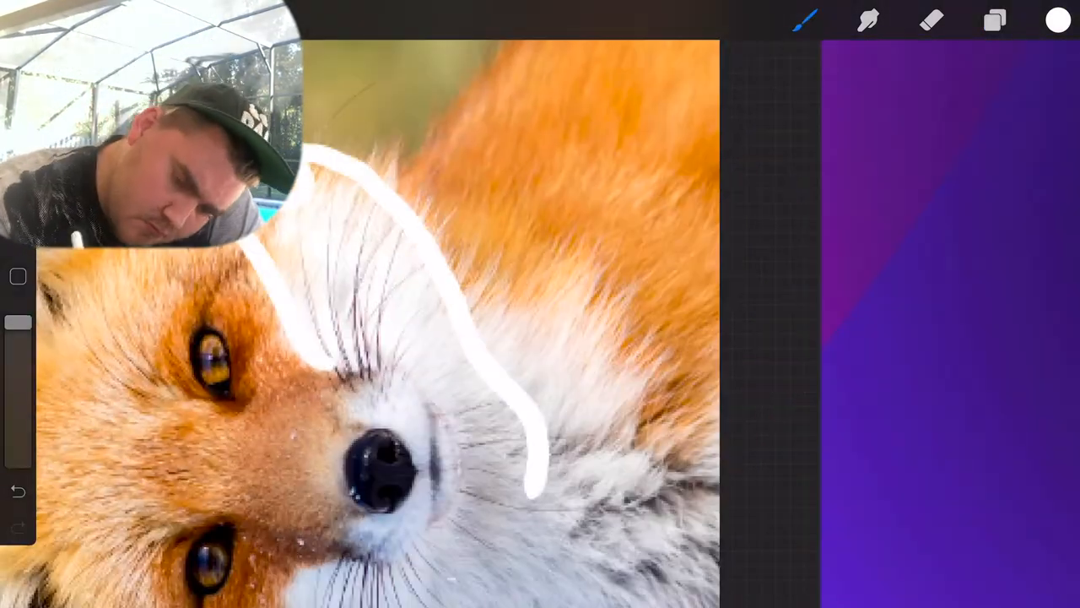
Add Layer 8 below the flame layers and draw a magenta Studio Pen flame outline.
click(1059, 20)
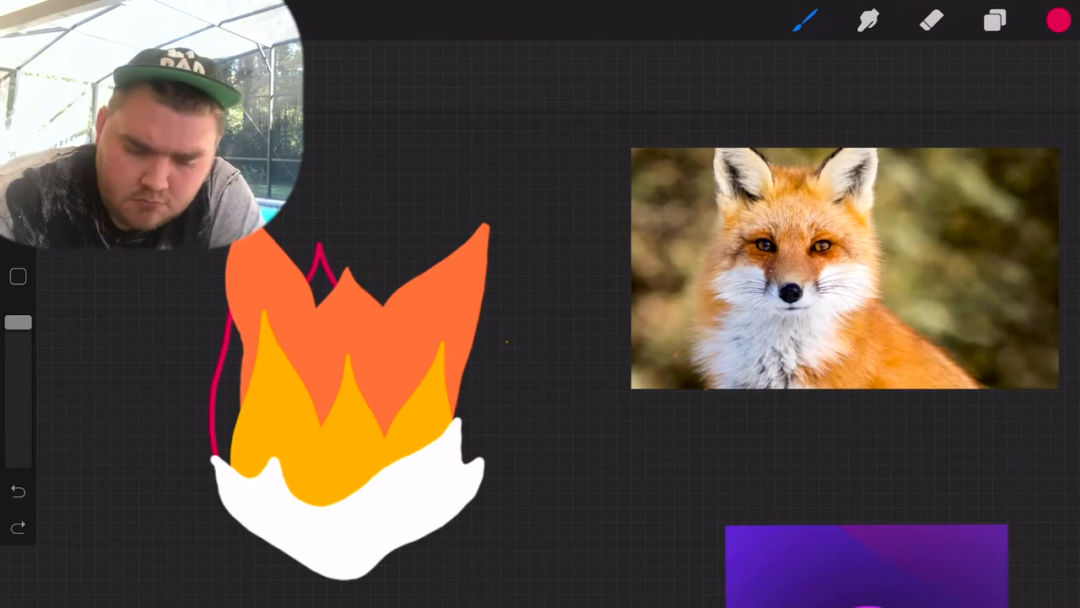
click(806, 21)
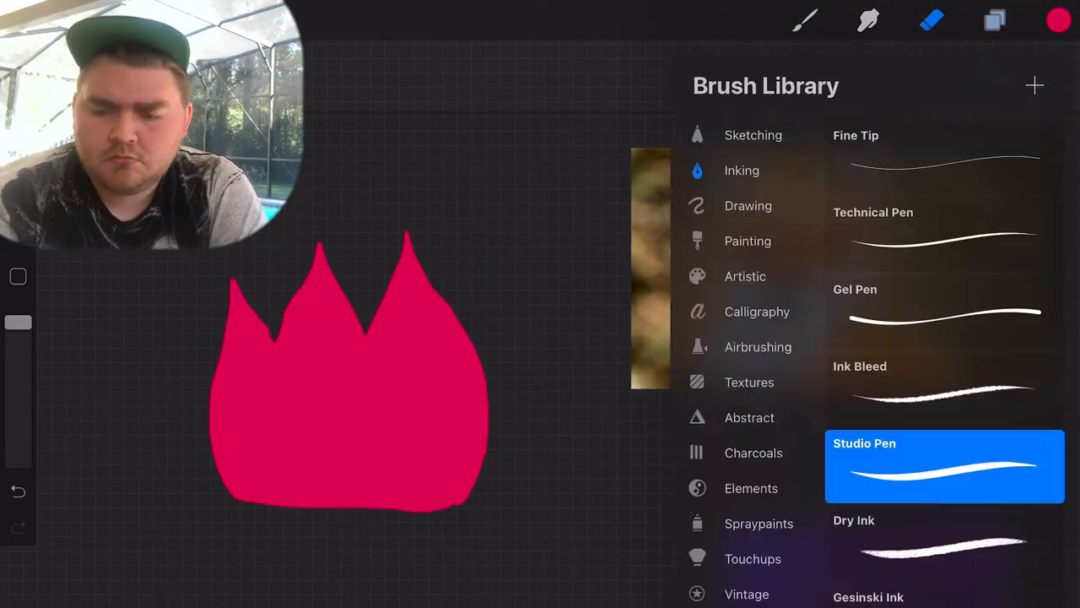
click(995, 20)
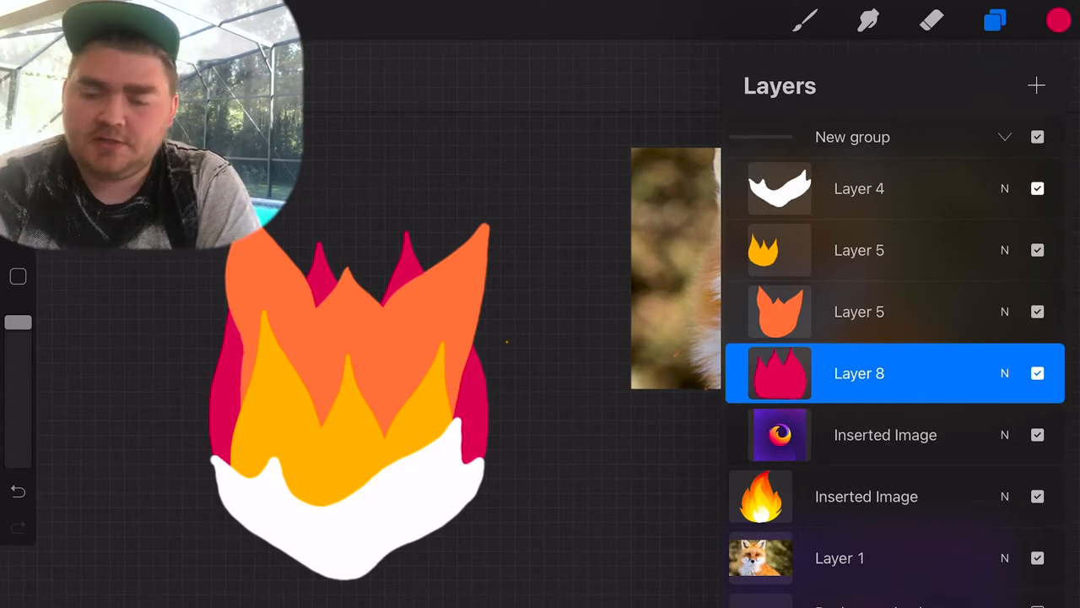
Zoom into the fox reference photo and pick a purple colour.
click(1058, 20)
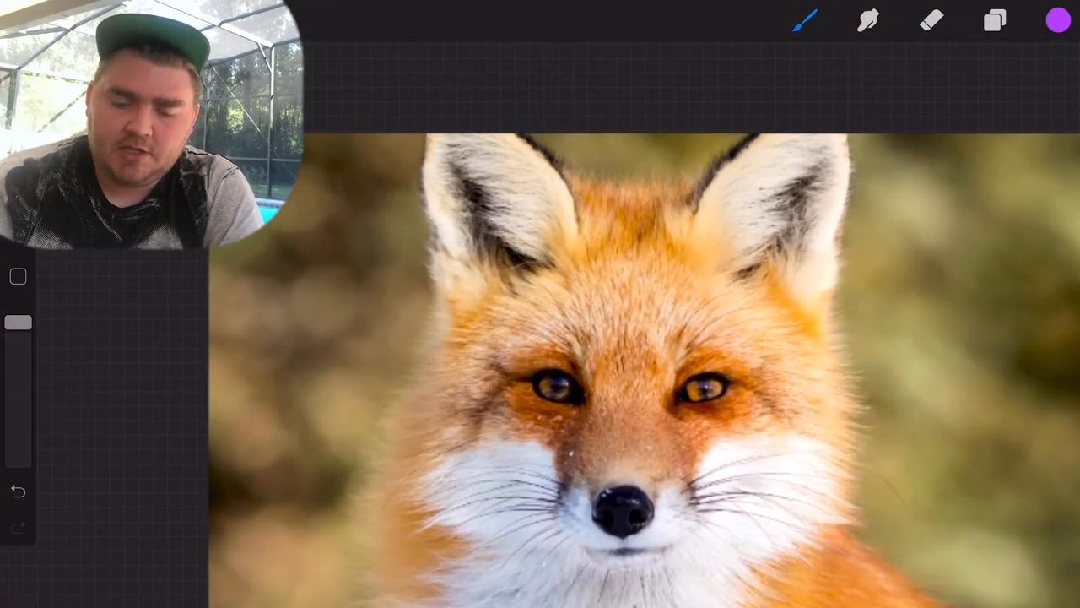
click(994, 20)
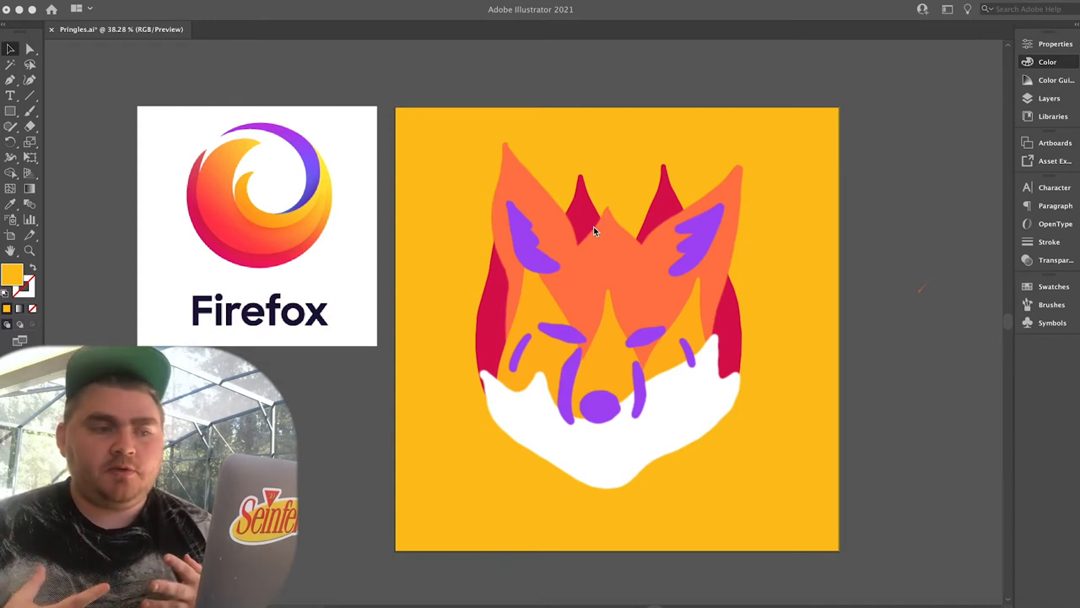
Drag the orange-and-white flame and two yellow flames off the artboard beside the fox.
click(1048, 62)
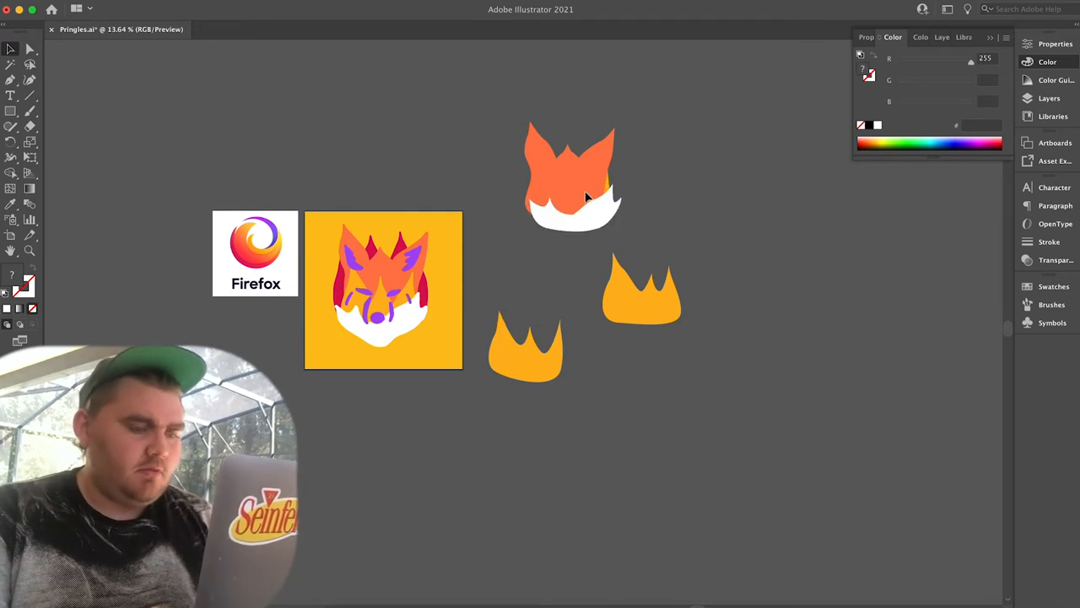
Reshape the white base into a round bottom and stack the flame layers over it.
click(574, 177)
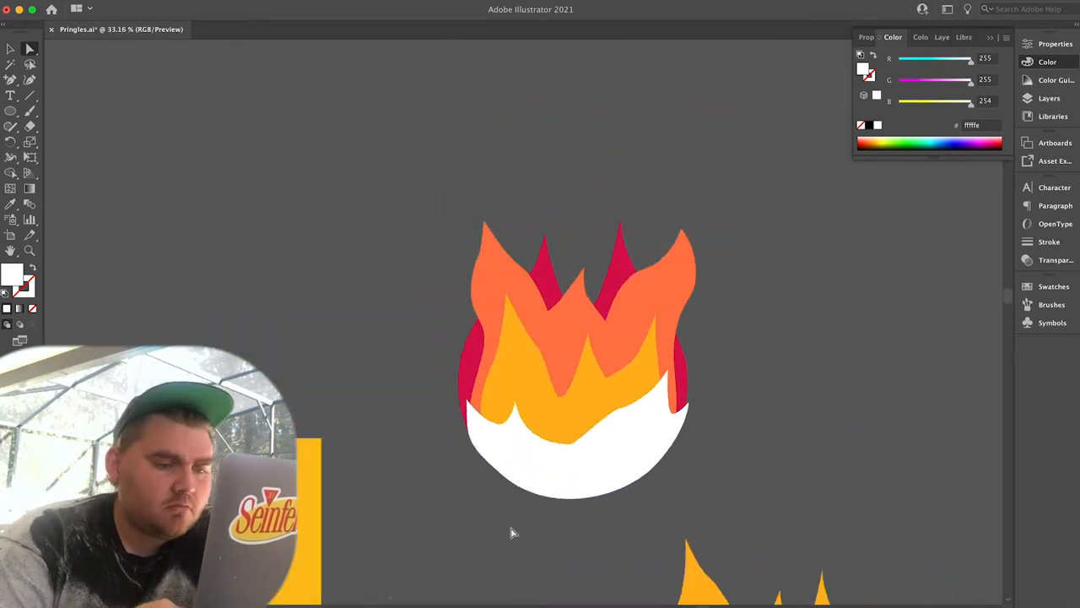
mouse_move(776, 393)
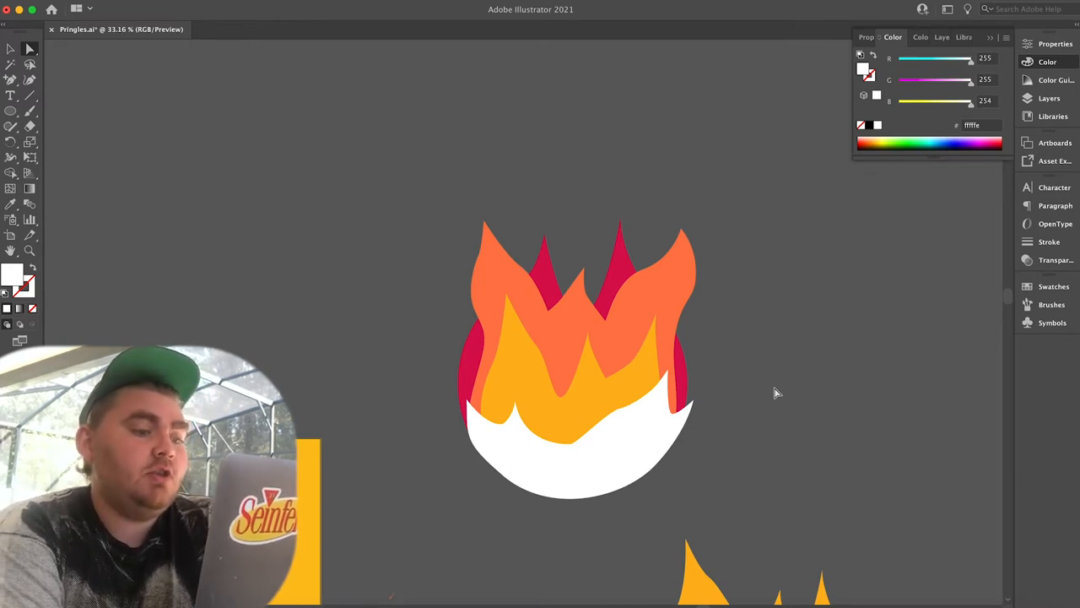
mouse_move(746, 330)
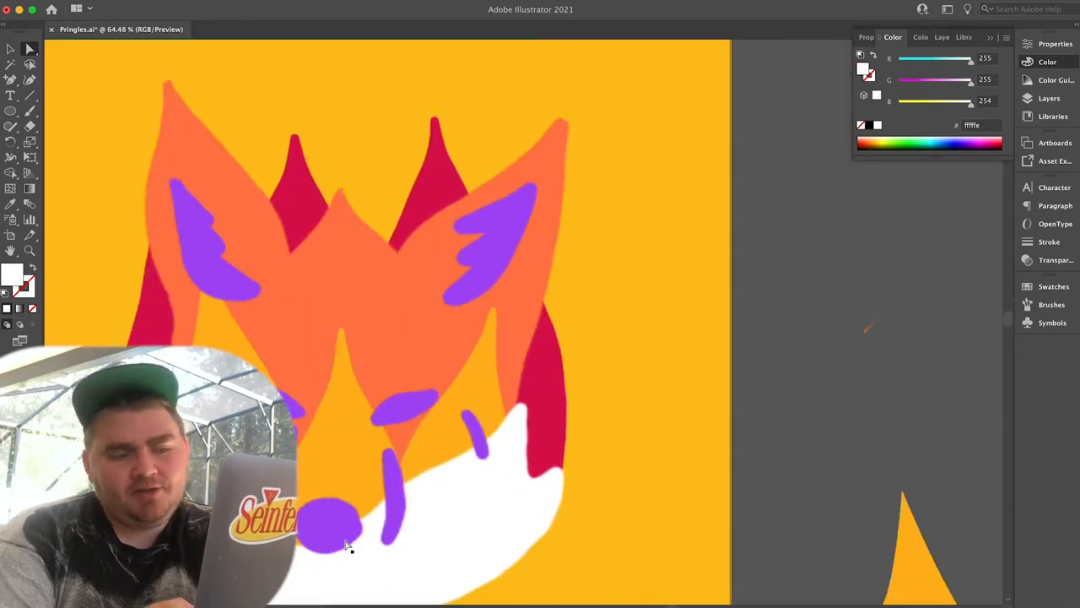
scroll(down, 3)
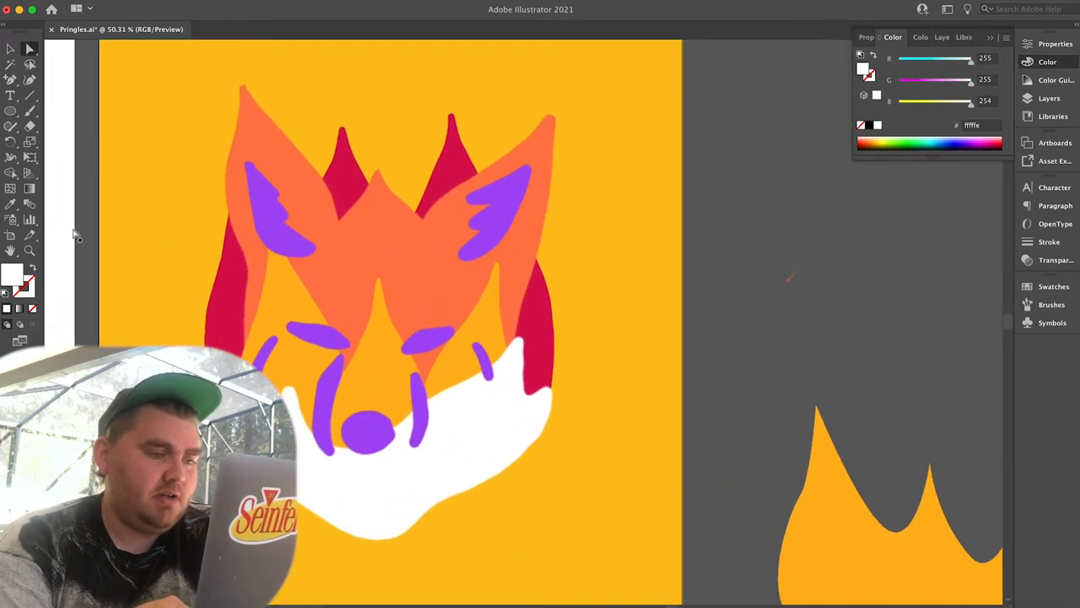
click(11, 80)
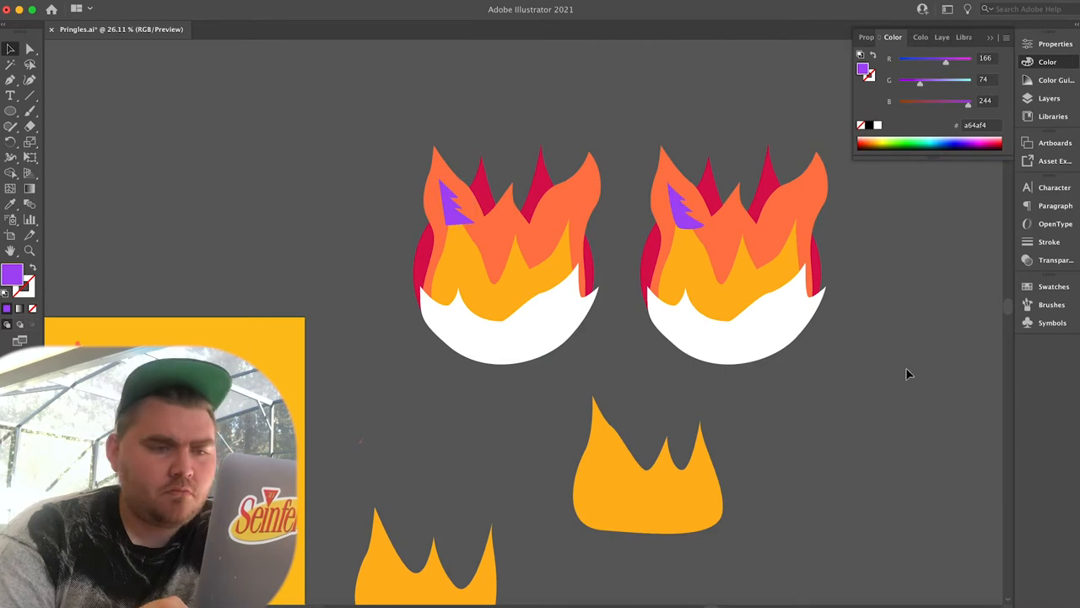
Draw purple inner ears, eye marks and nose with the Pen tool, dismissing the anchor warning.
right_click(738, 351)
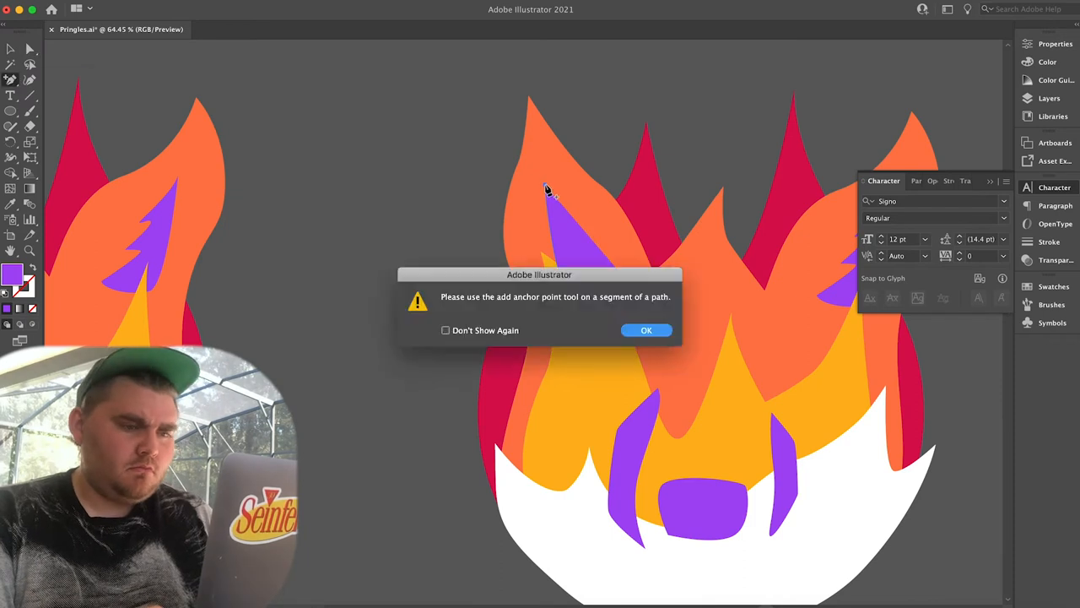
click(647, 330)
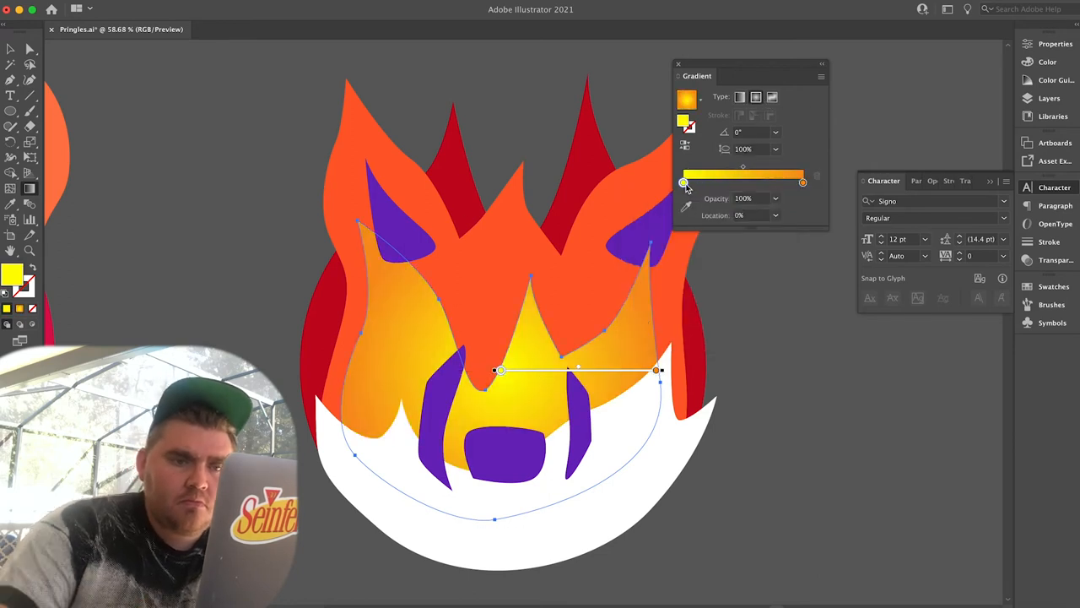
Set the radial gradient's starting stop to yellow and ending stop to orange.
double_click(684, 181)
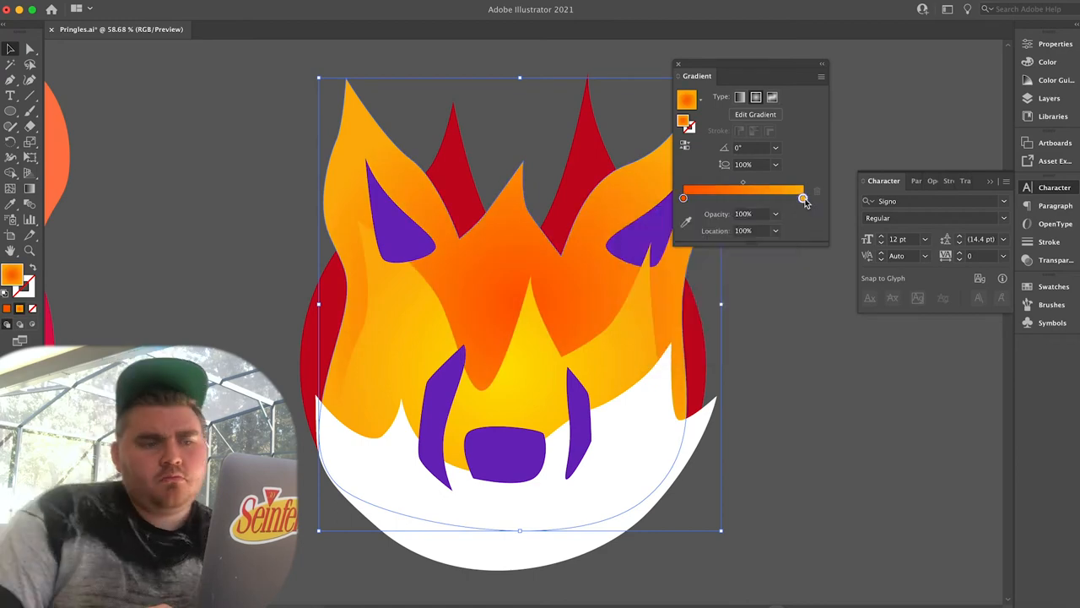
double_click(803, 198)
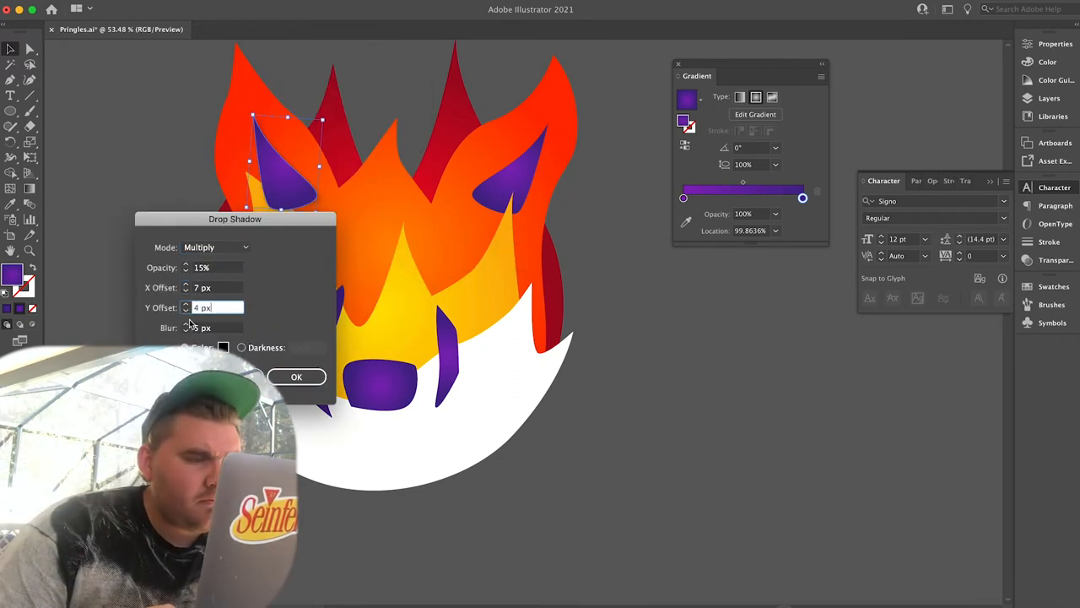
Apply a Multiply drop shadow at 15% opacity to the purple ear.
click(296, 376)
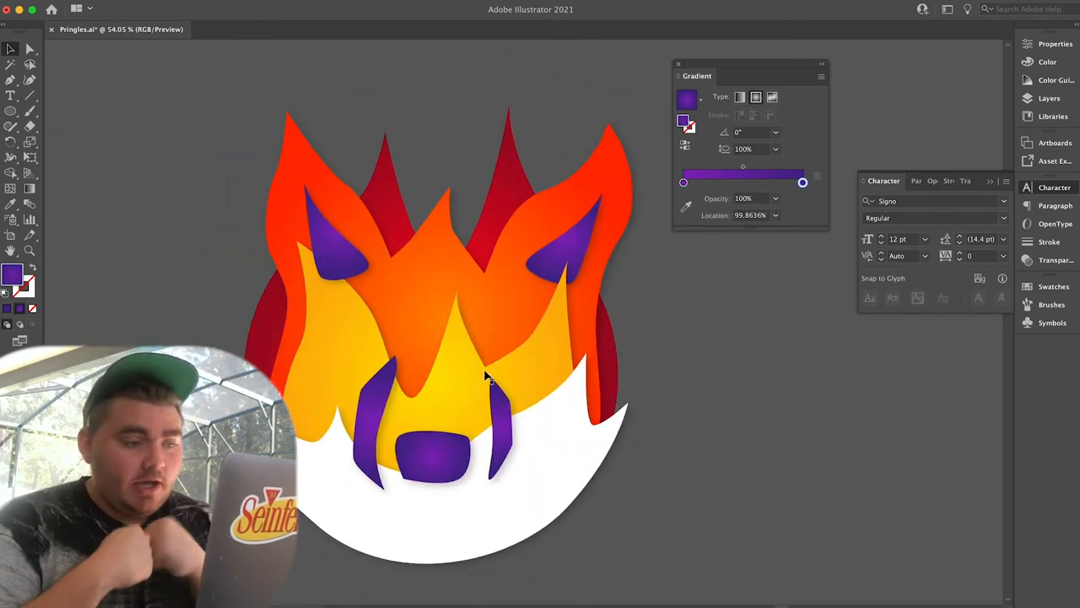
mouse_move(665, 359)
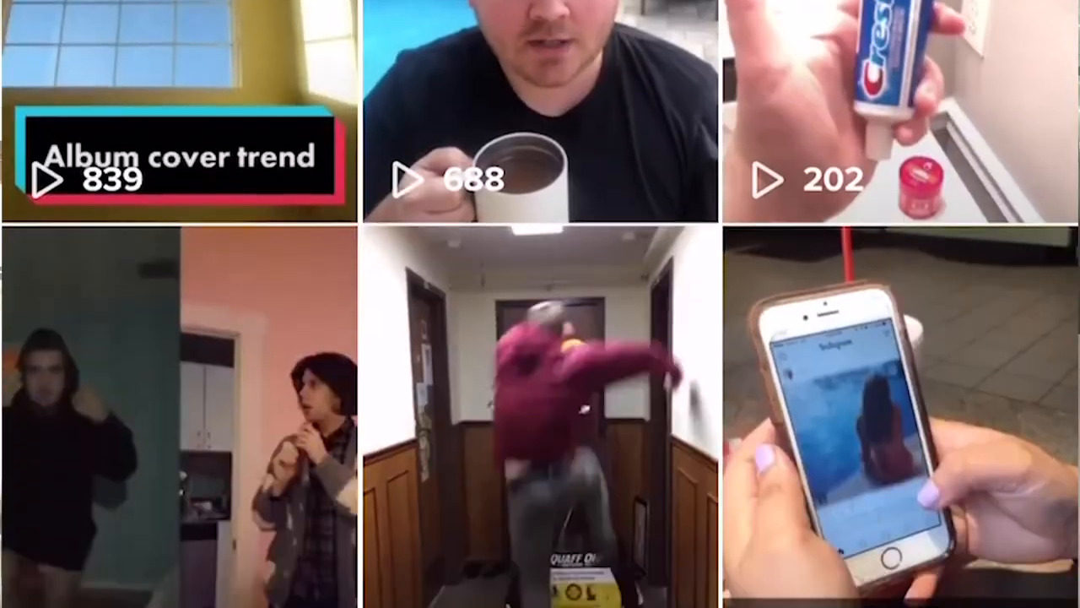
scroll(down, 3)
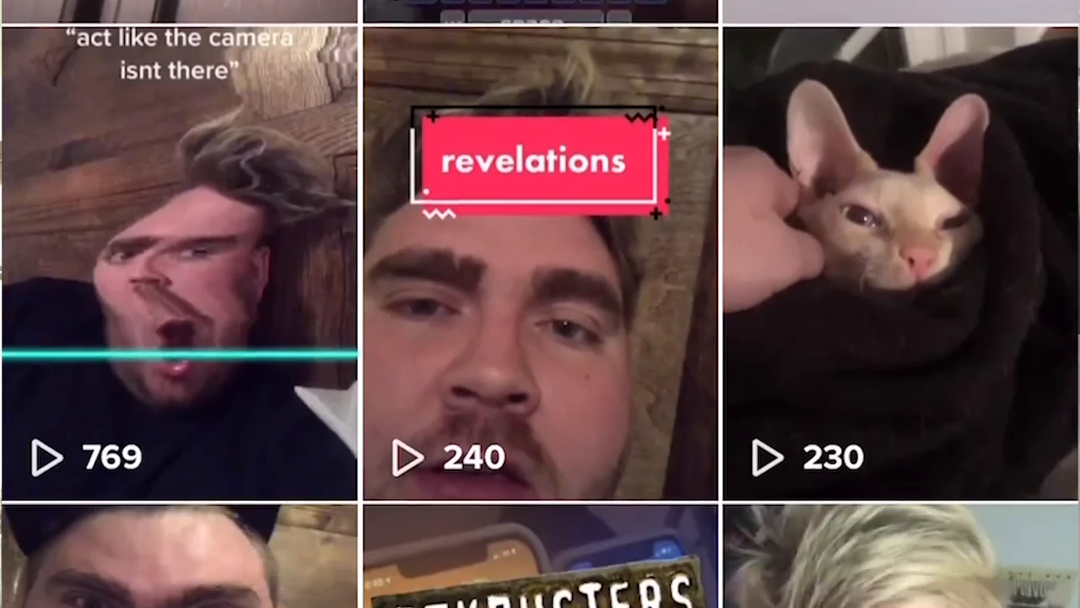